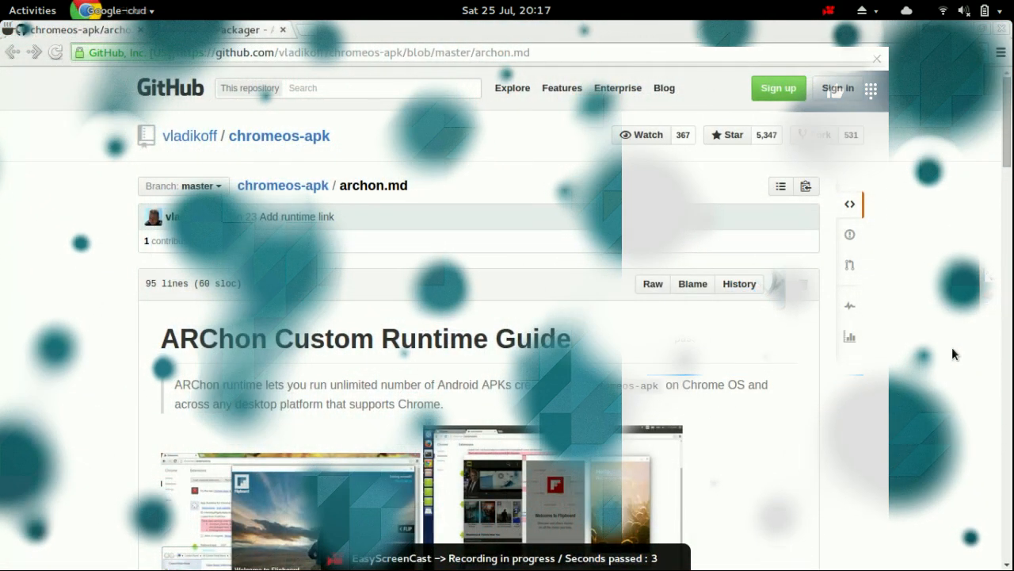
# Reach Chrome's extensions management page via the browser menu's More tools
pyautogui.scroll(-3)
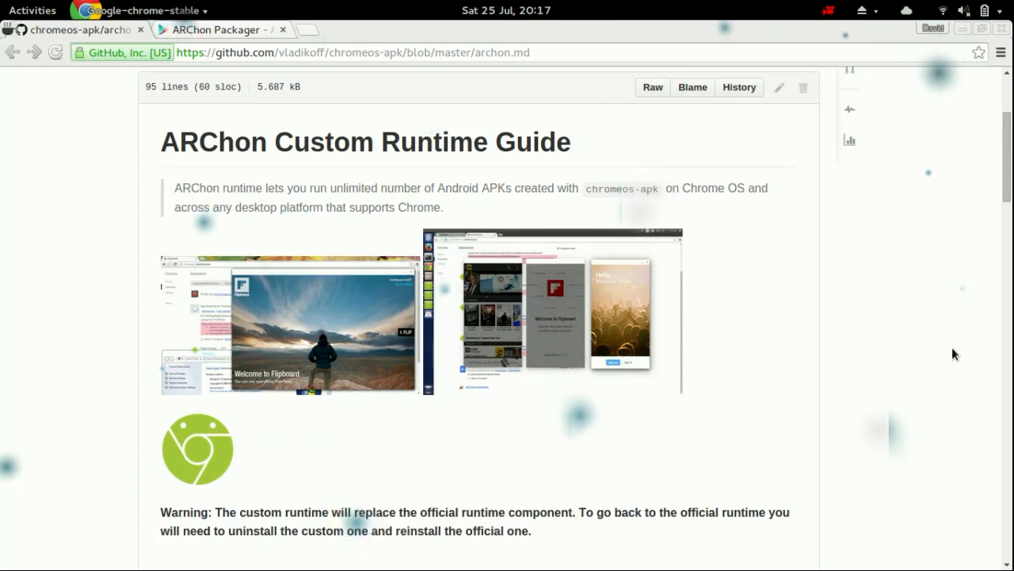
pyautogui.scroll(-3)
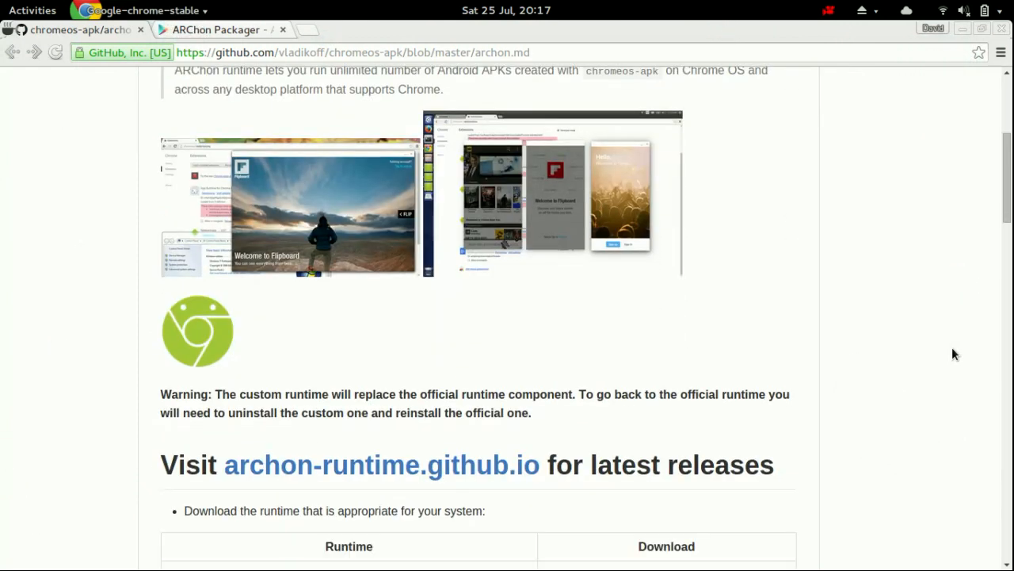
pyautogui.scroll(-3)
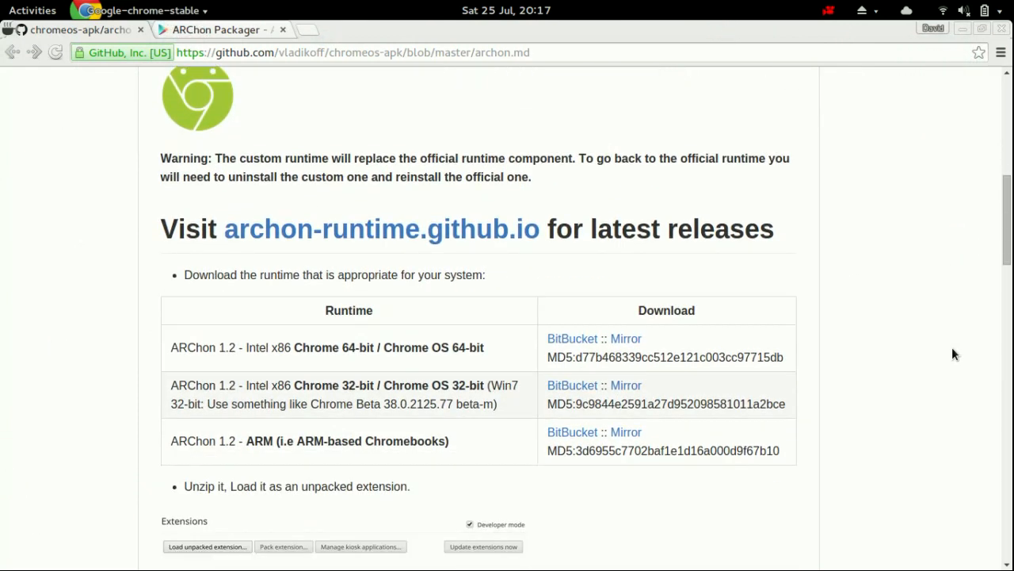
pyautogui.moveTo(485, 404)
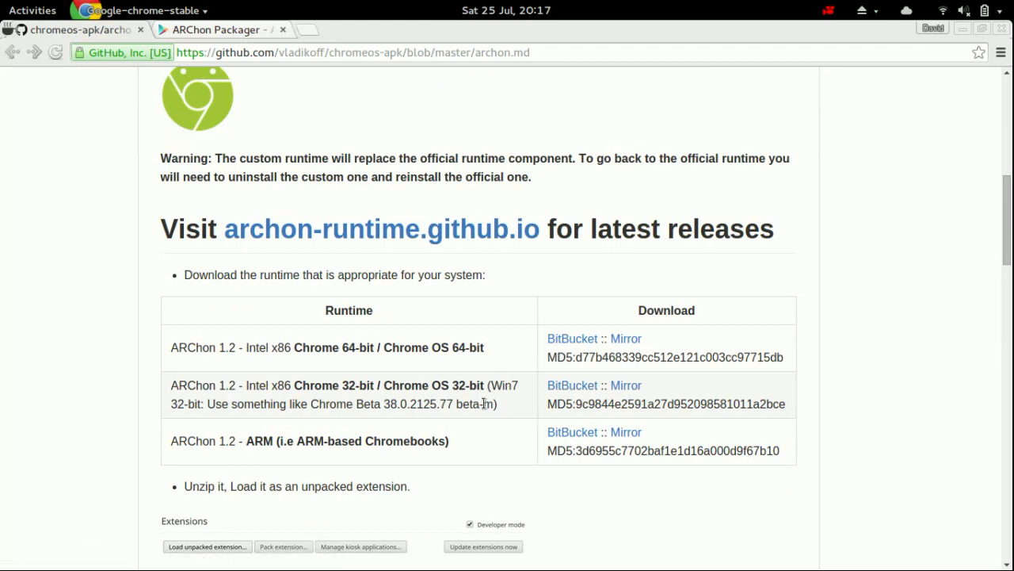
pyautogui.moveTo(589, 355)
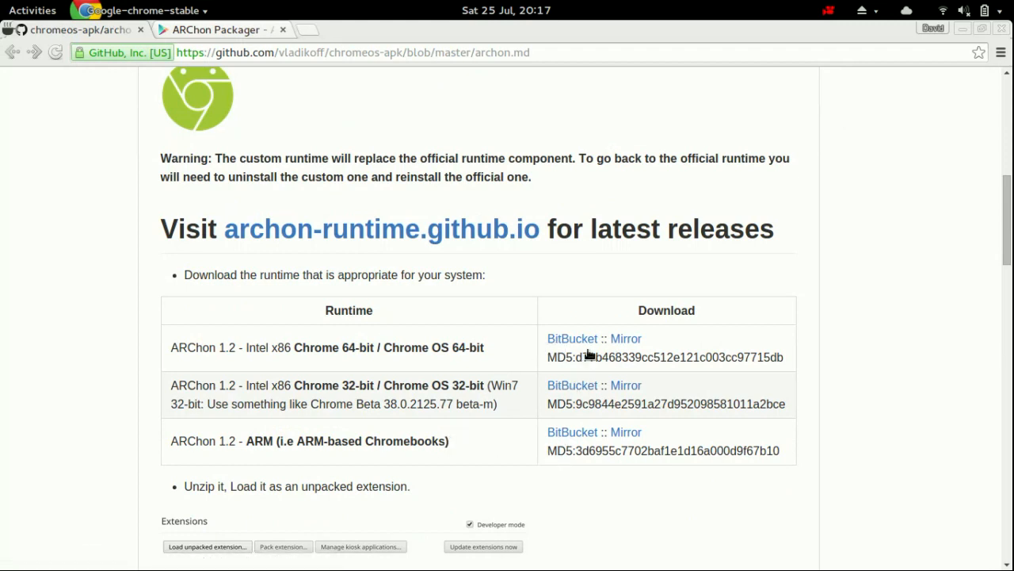
pyautogui.moveTo(605, 181)
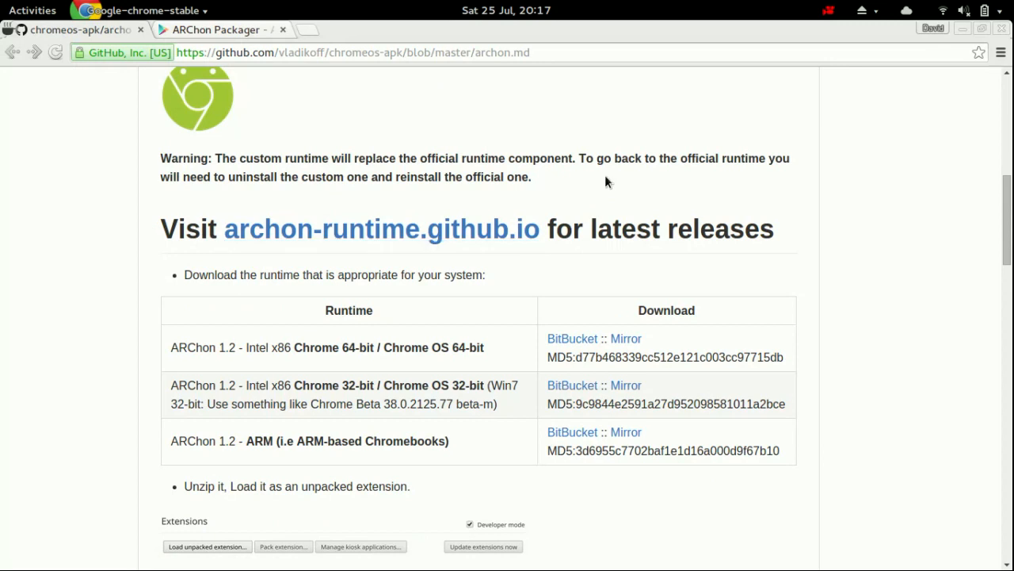
pyautogui.scroll(3)
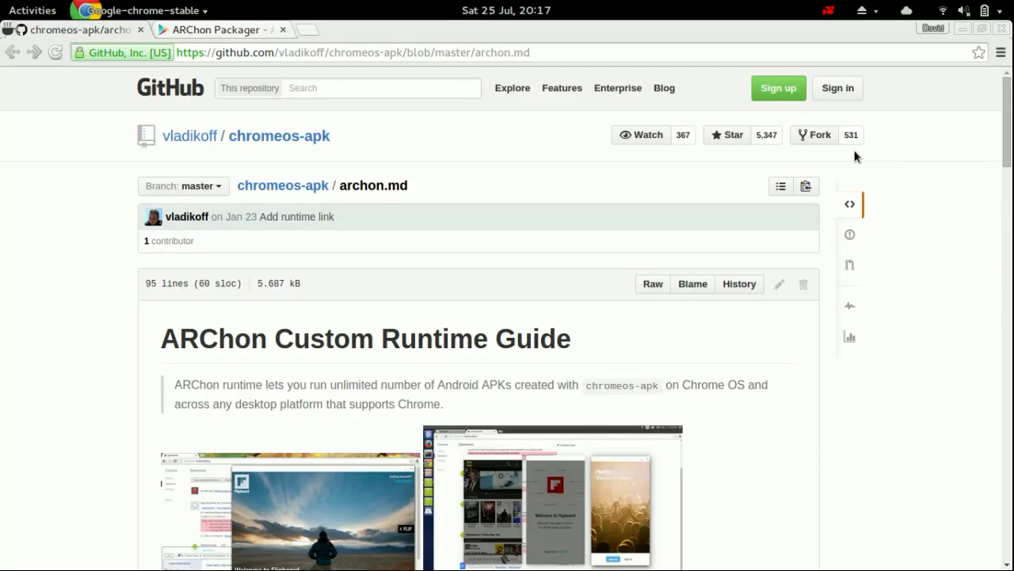
pyautogui.moveTo(1001, 53)
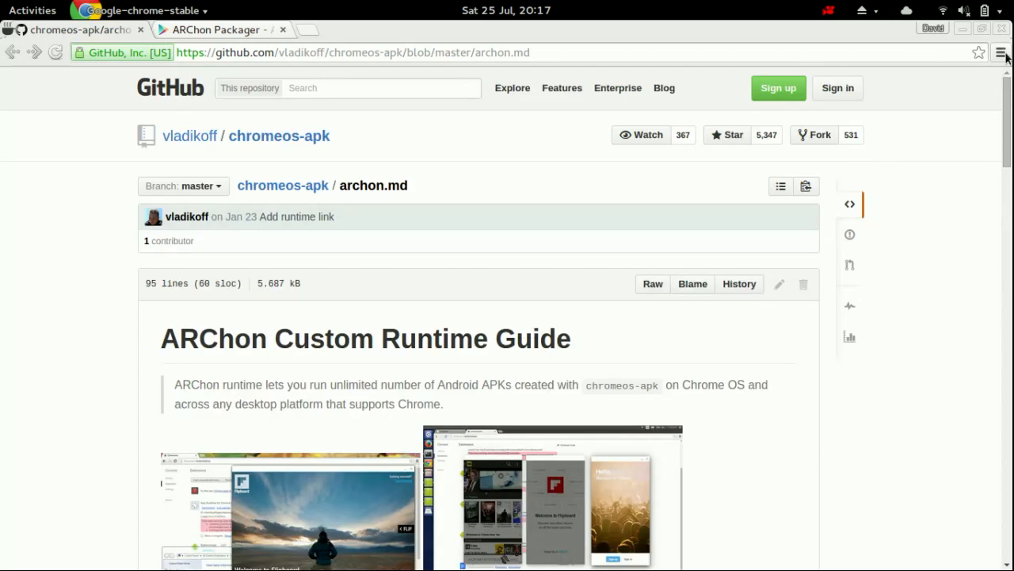
pyautogui.click(1002, 52)
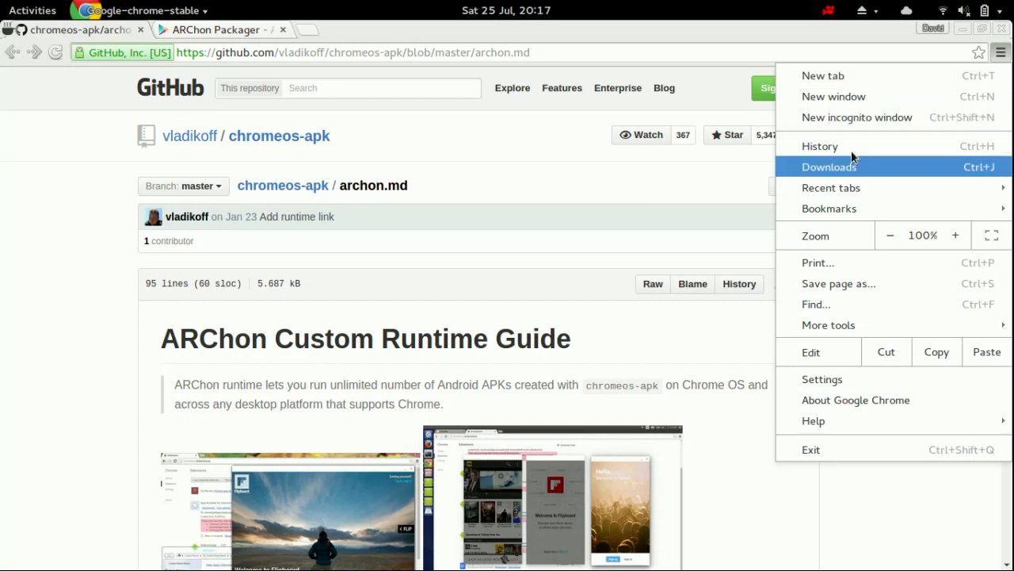
pyautogui.moveTo(856, 209)
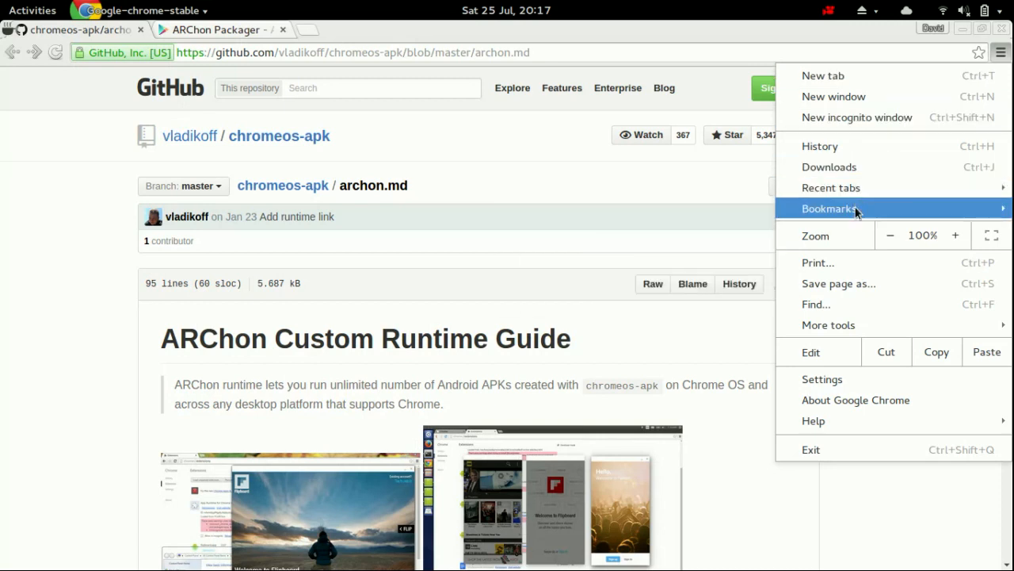
pyautogui.moveTo(827, 324)
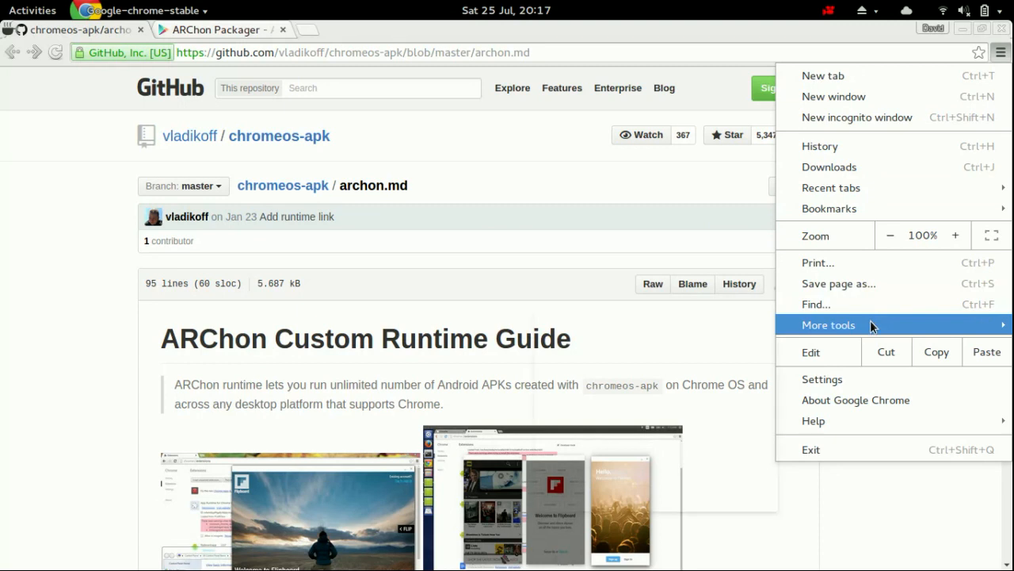
pyautogui.click(829, 323)
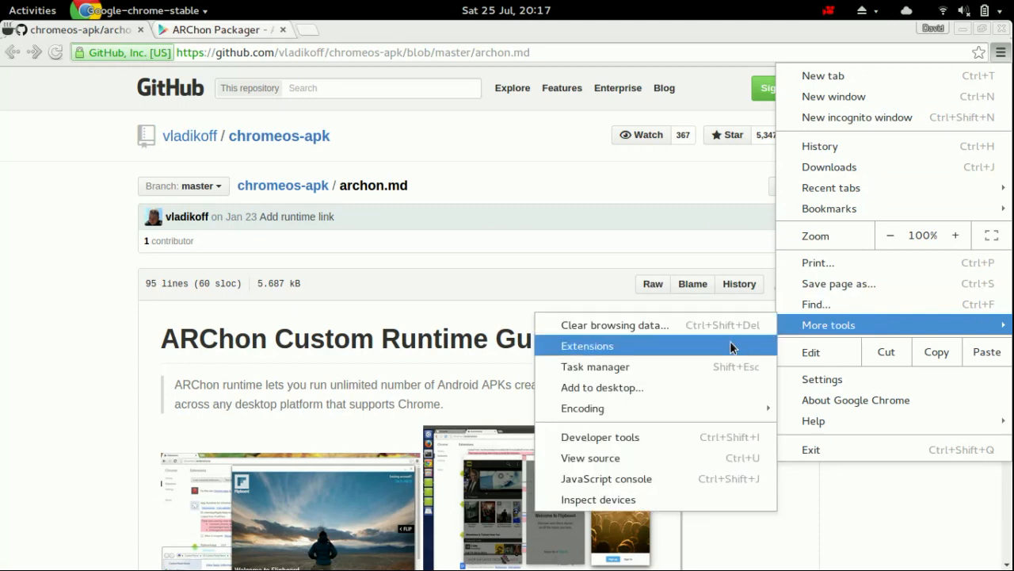
pyautogui.click(586, 346)
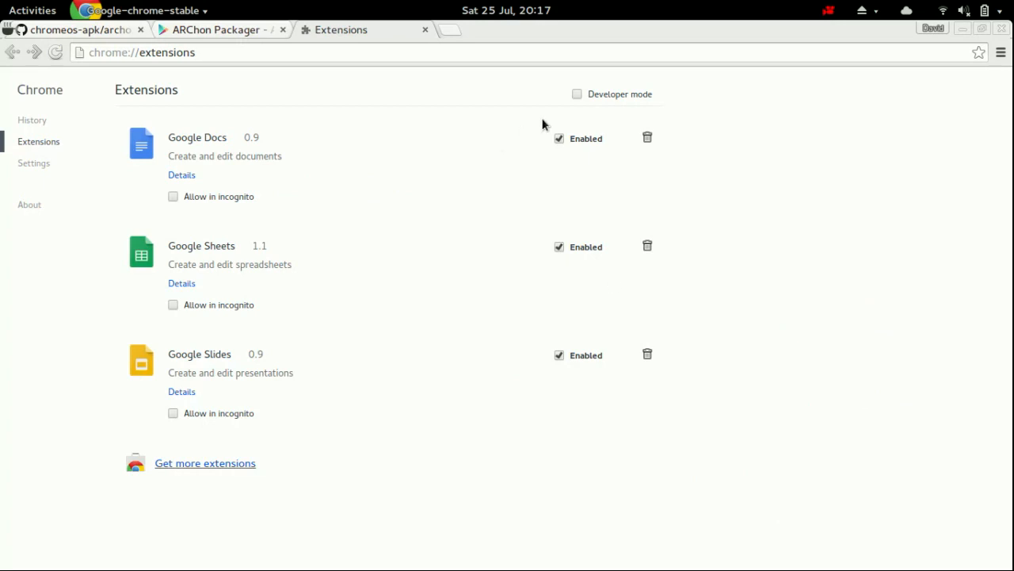
# Enable Developer mode and load the vladikoff-archon folder as an unpacked extension
pyautogui.click(577, 94)
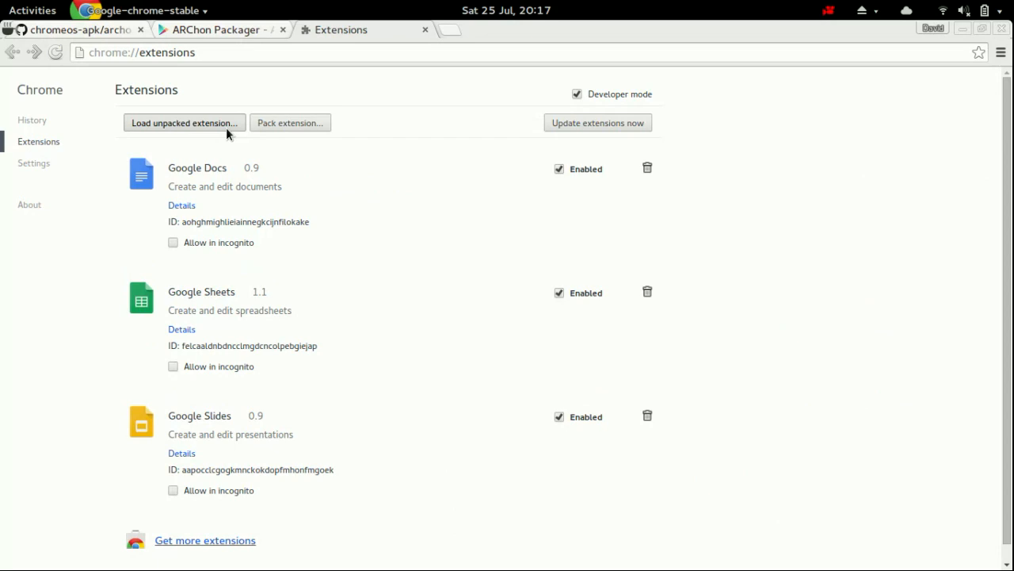
pyautogui.click(184, 124)
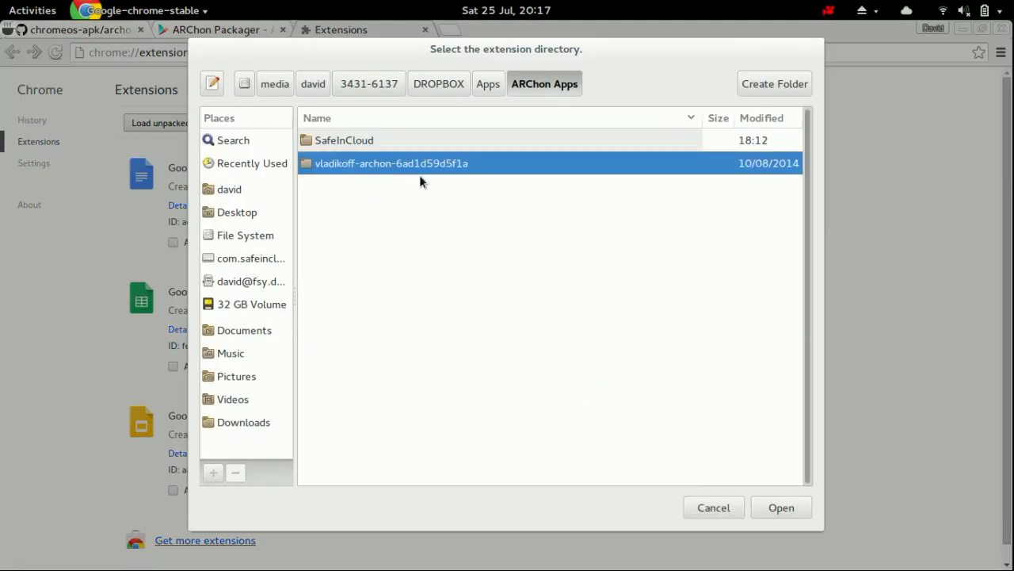
pyautogui.click(780, 507)
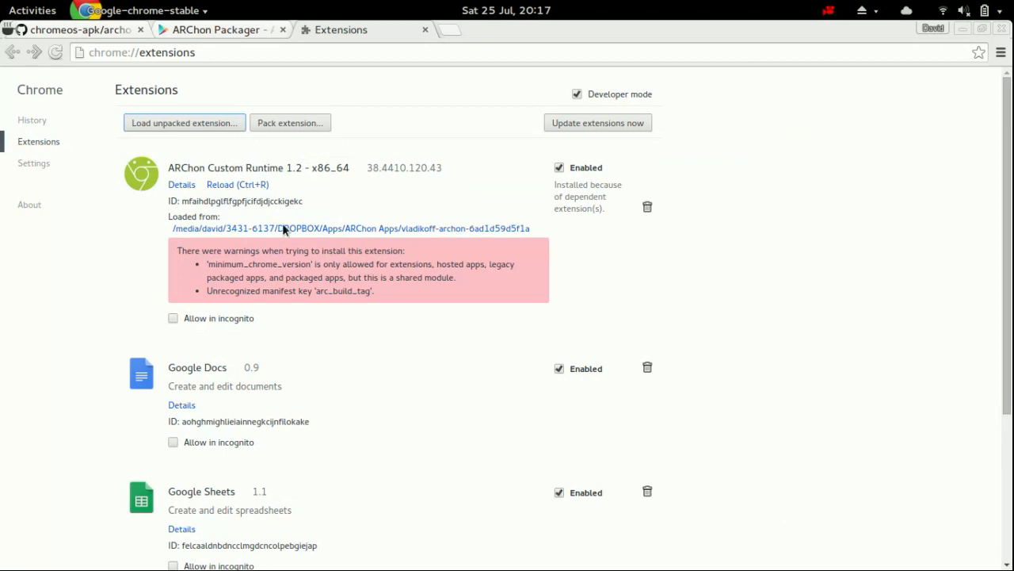
pyautogui.moveTo(462, 266)
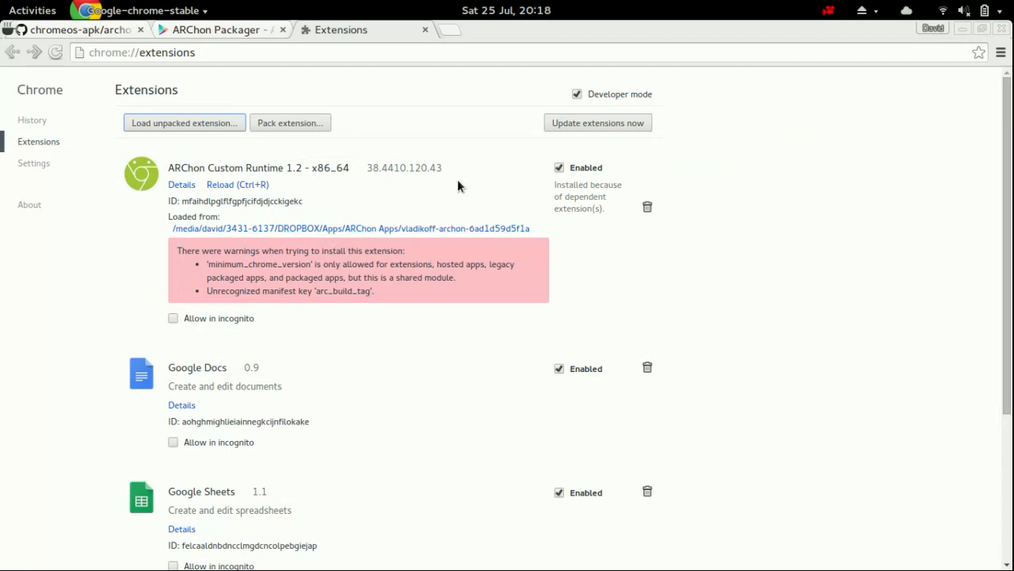
pyautogui.moveTo(371, 272)
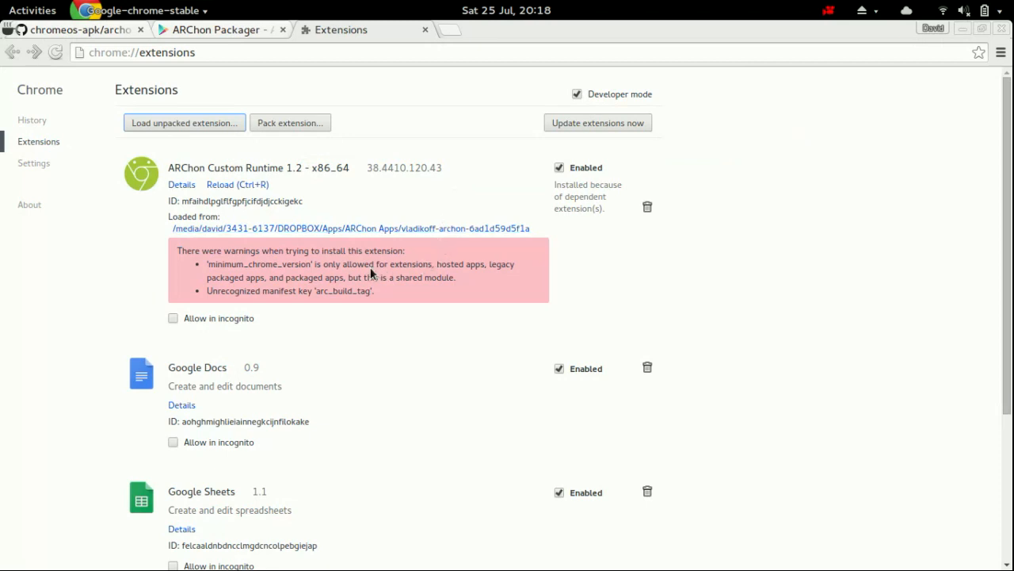
pyautogui.moveTo(354, 276)
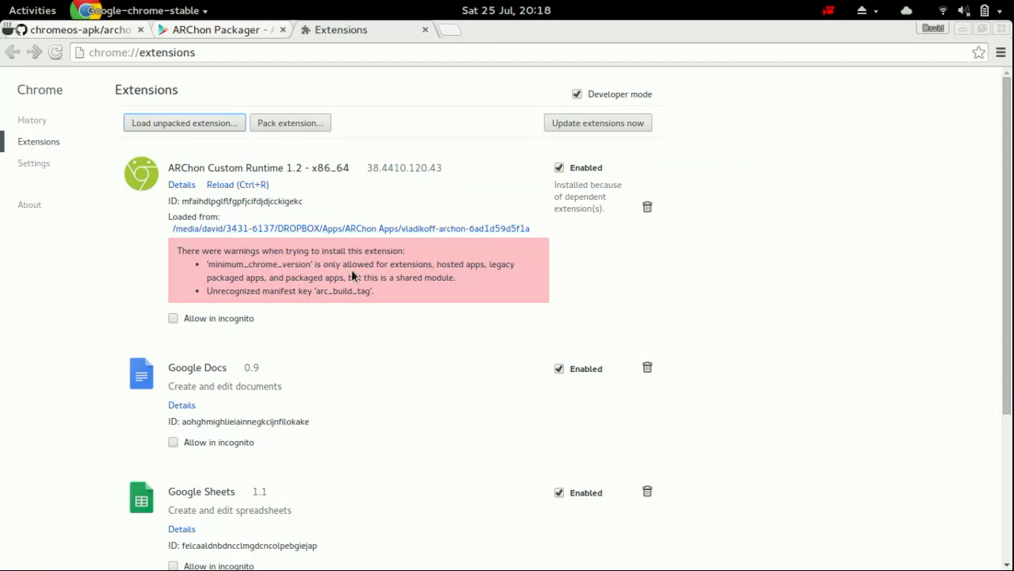
pyautogui.moveTo(359, 244)
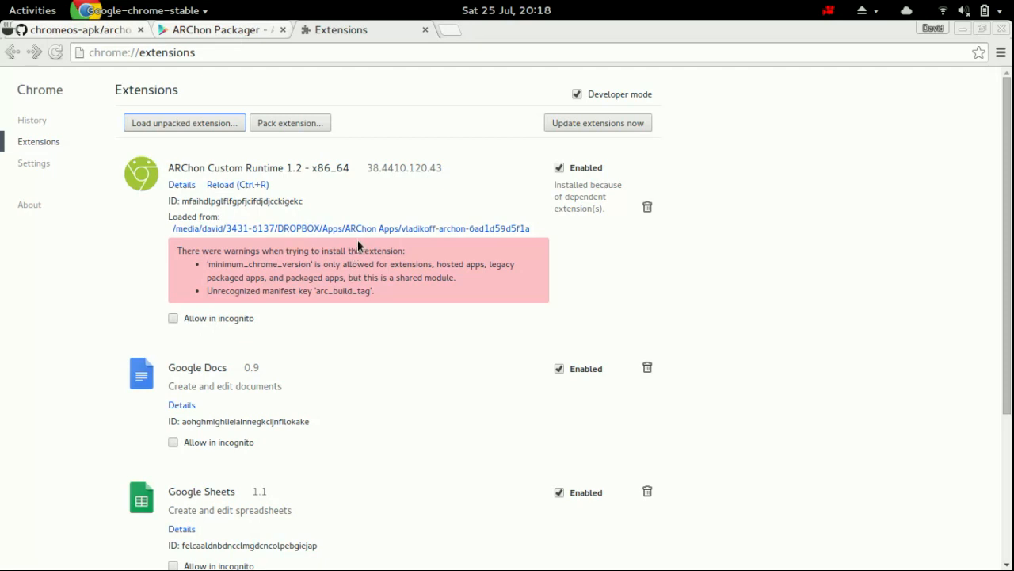
# Show the ARChon Packager Google Play store page, listed as installed
pyautogui.click(214, 28)
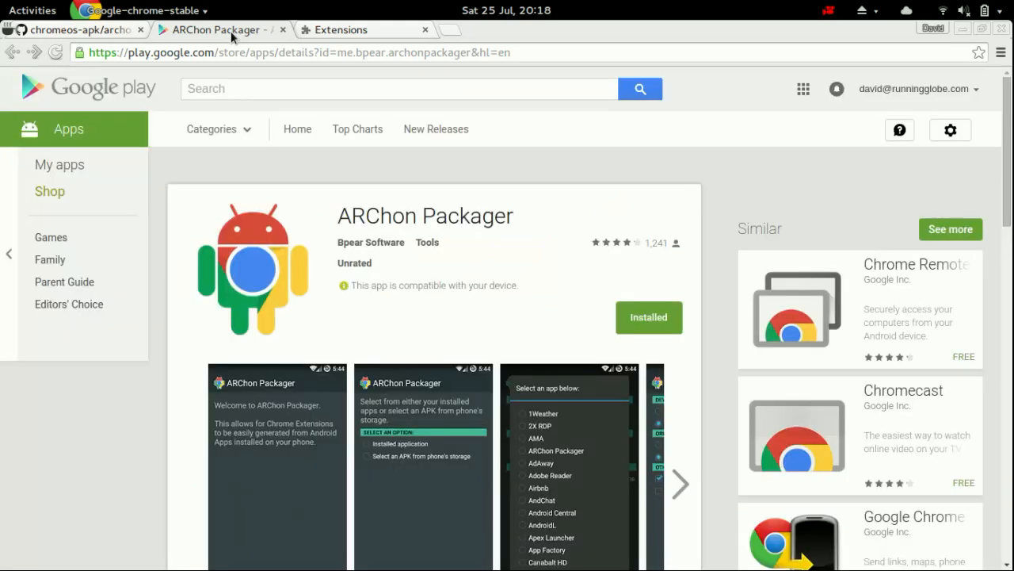
pyautogui.moveTo(469, 241)
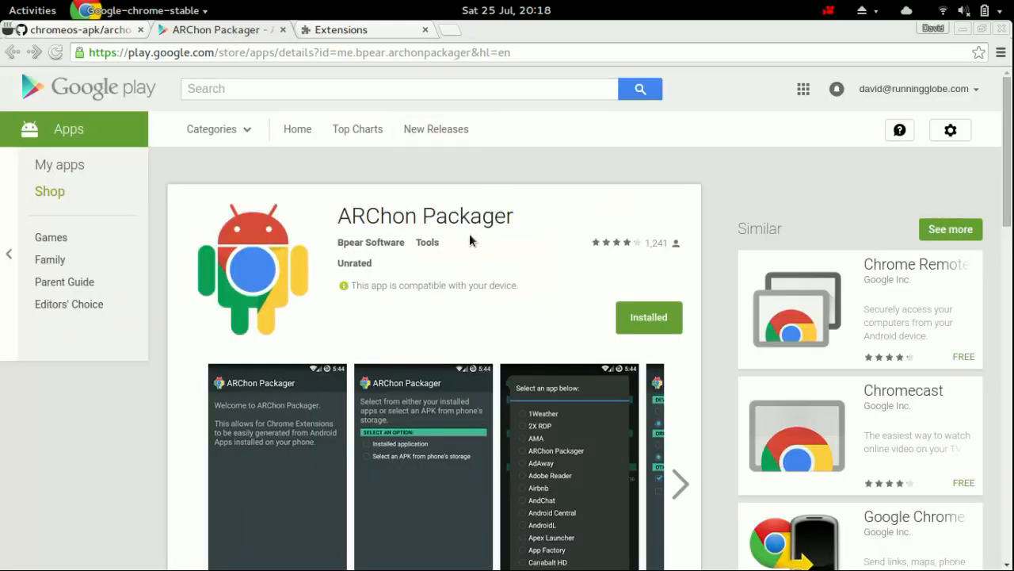
pyautogui.moveTo(466, 266)
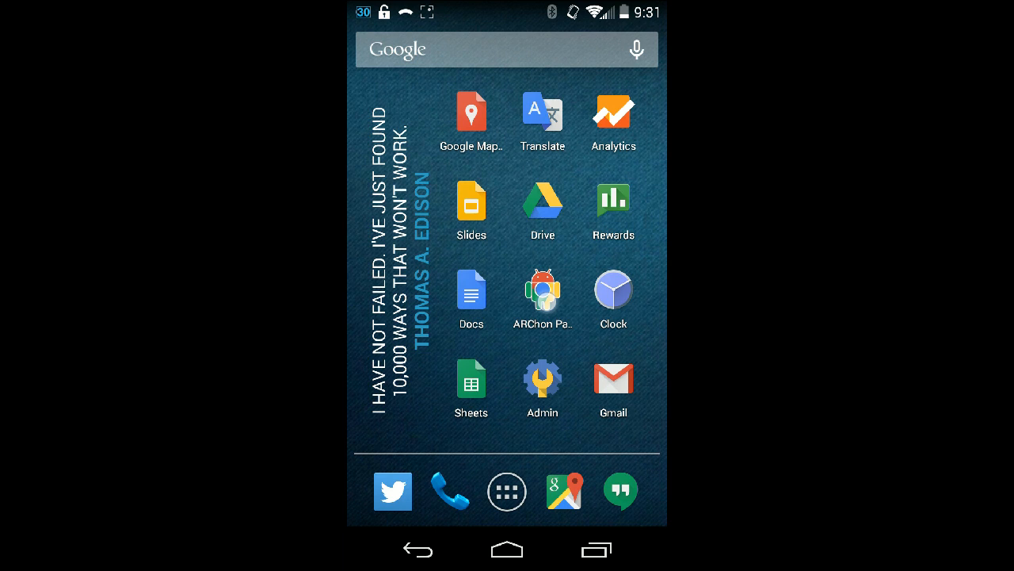
# Start ARChon Packager on the phone and choose to package an installed application
pyautogui.click(542, 289)
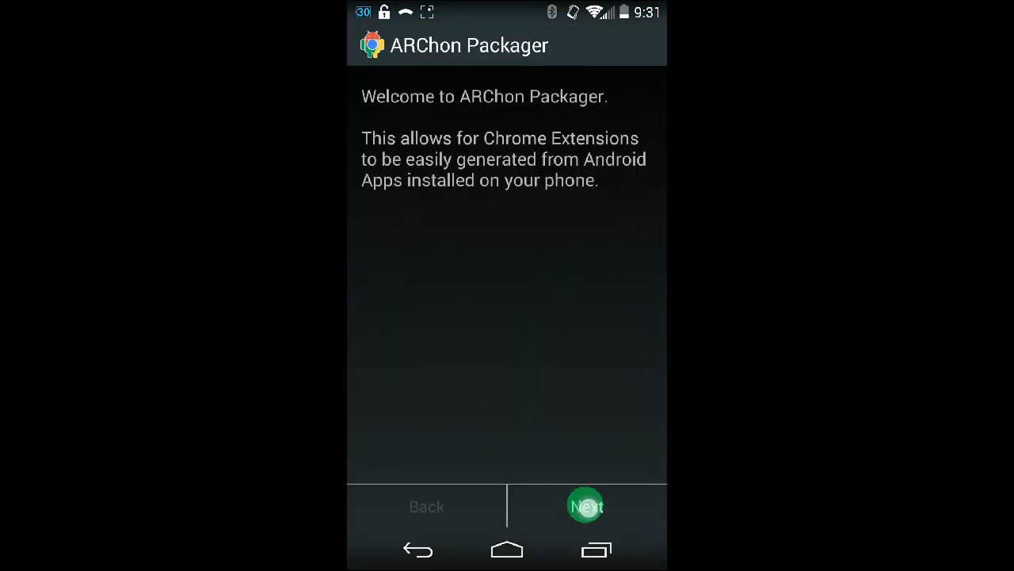
pyautogui.click(585, 505)
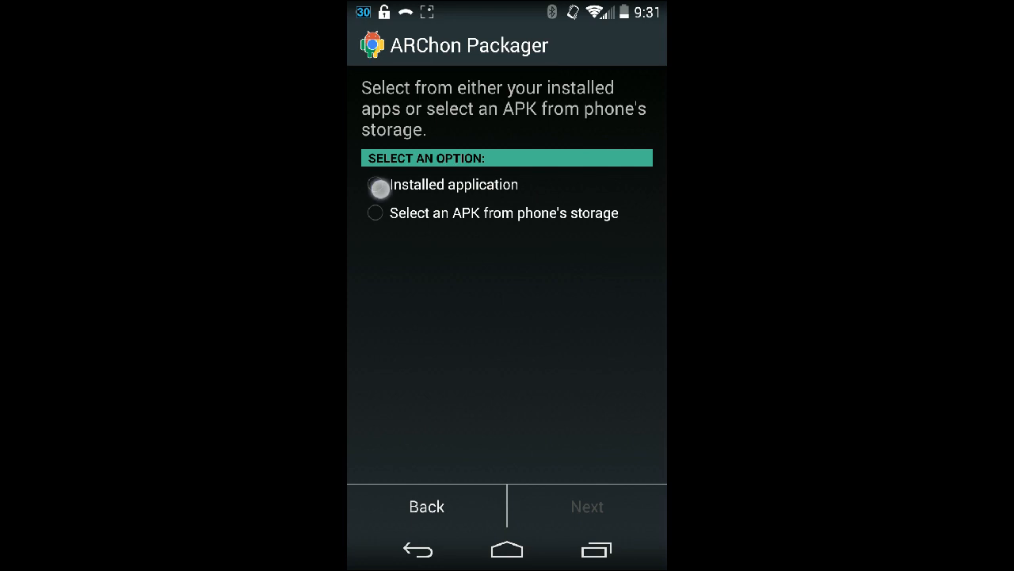
pyautogui.click(375, 184)
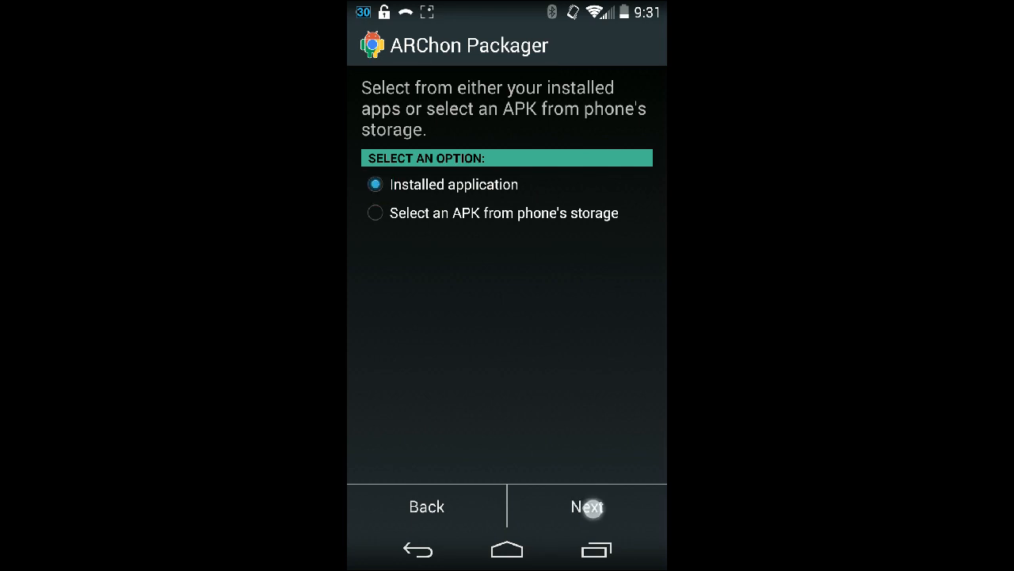
pyautogui.click(586, 507)
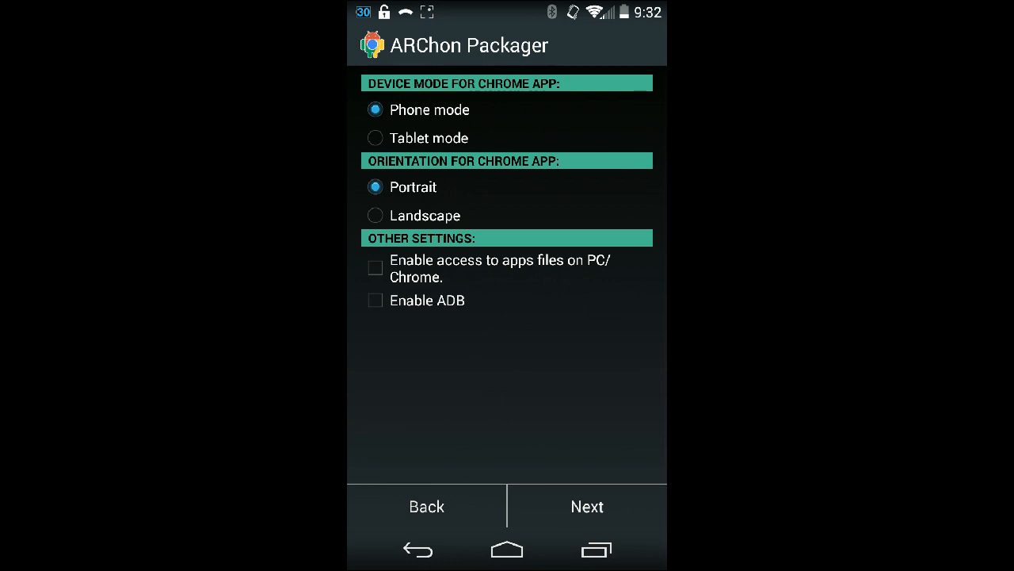
# Keep phone mode and portrait, allow PC/Chrome file access, enable ADB and start converting SafeInCloud
pyautogui.click(374, 268)
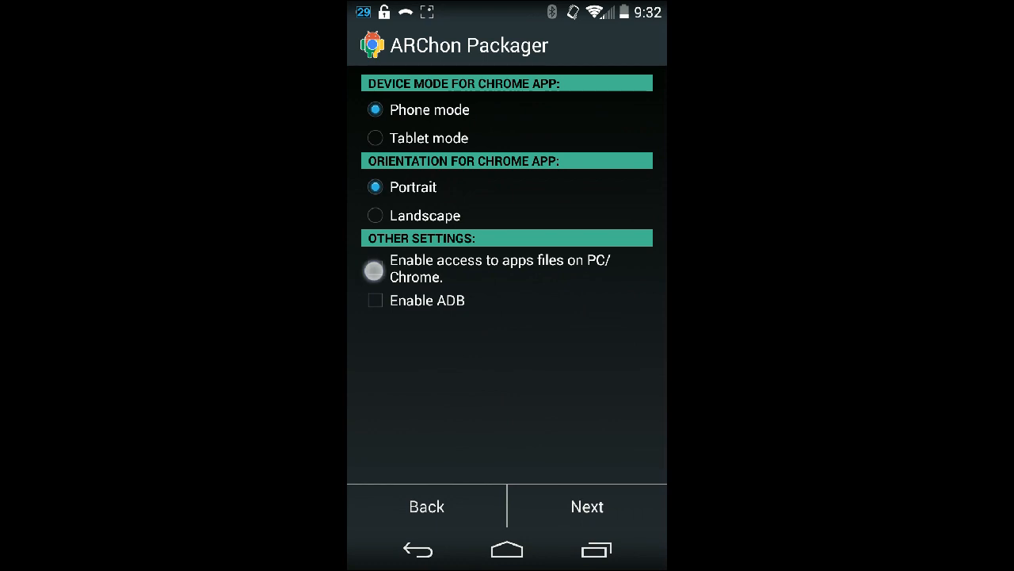
pyautogui.click(374, 269)
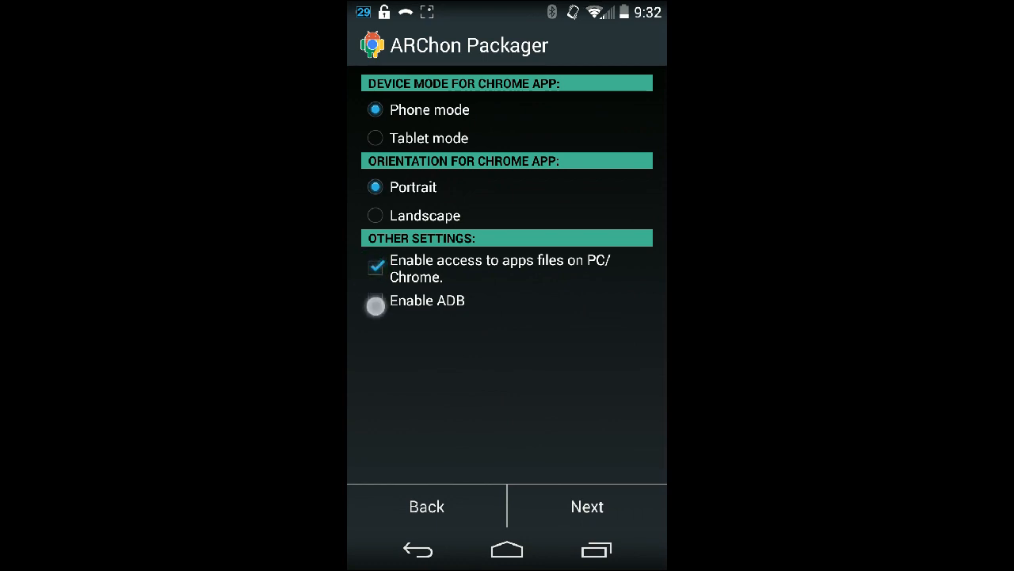
pyautogui.click(374, 301)
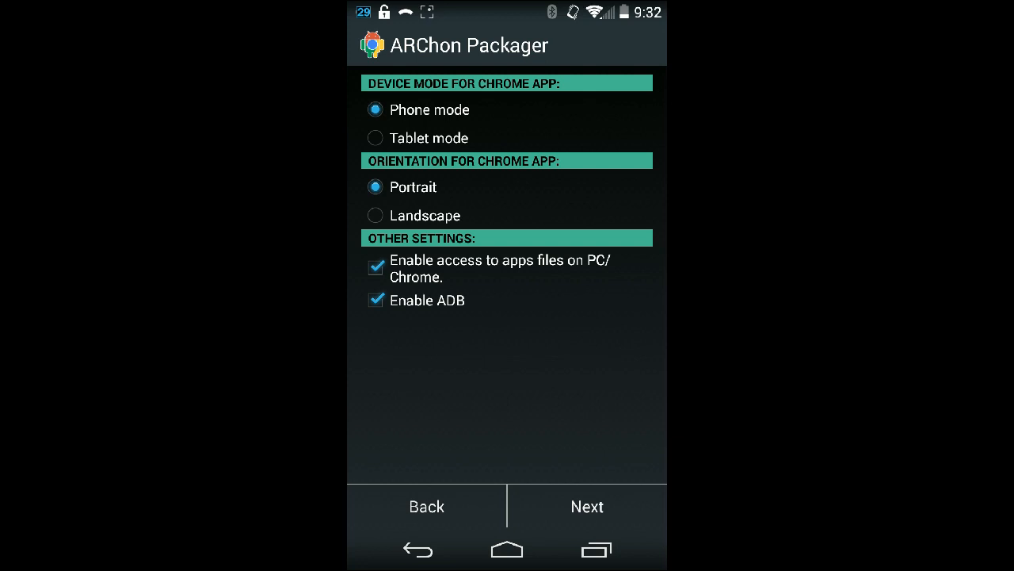
pyautogui.click(587, 507)
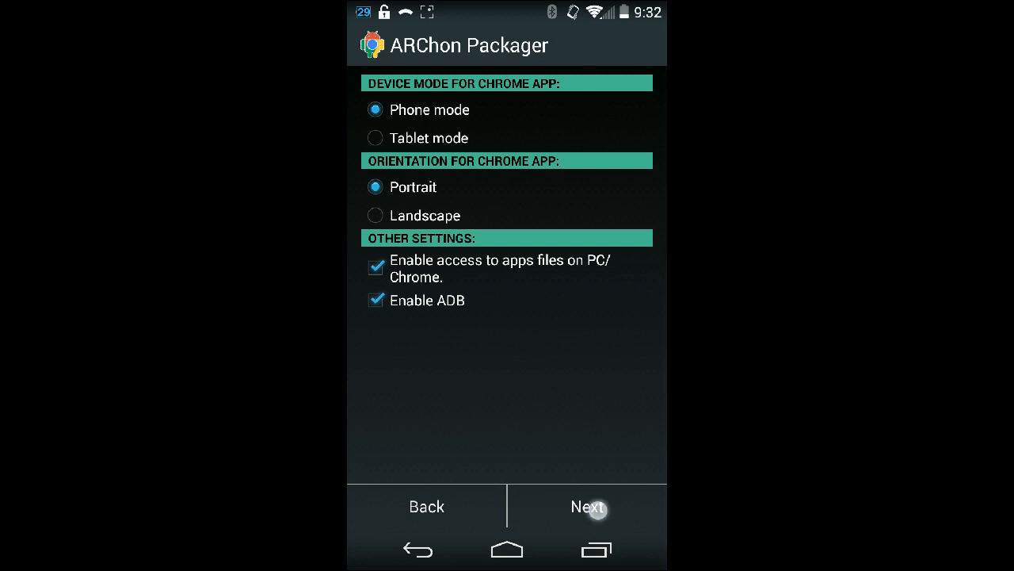
pyautogui.click(586, 507)
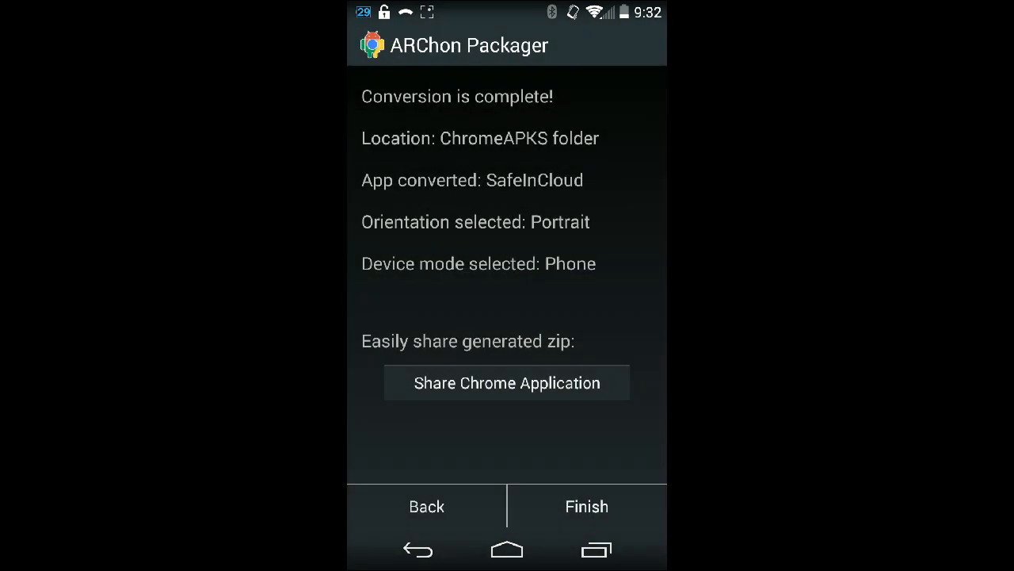
# Share the converted SafeInCloud zip to cloud storage and upload it
pyautogui.click(485, 376)
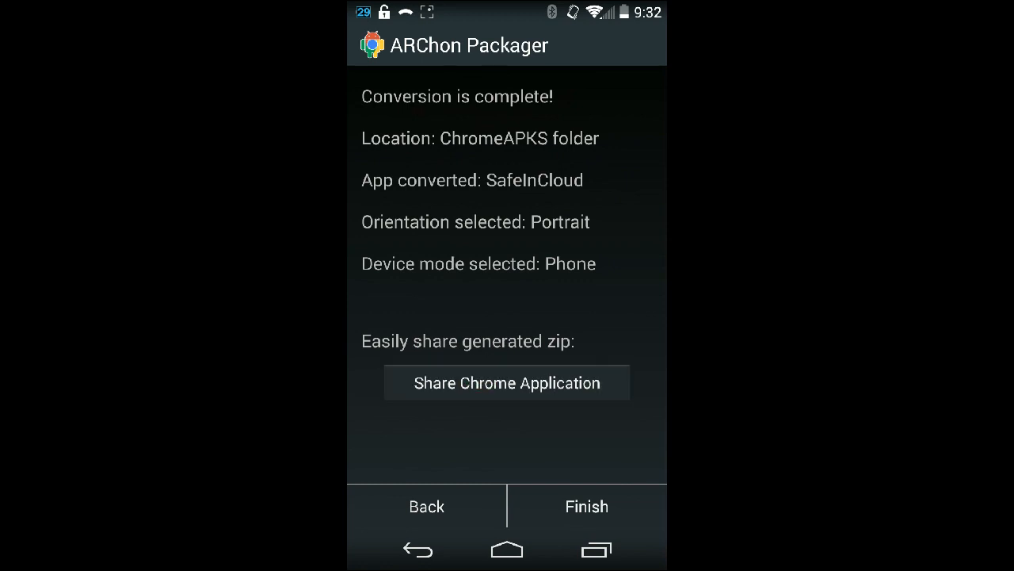
pyautogui.click(507, 382)
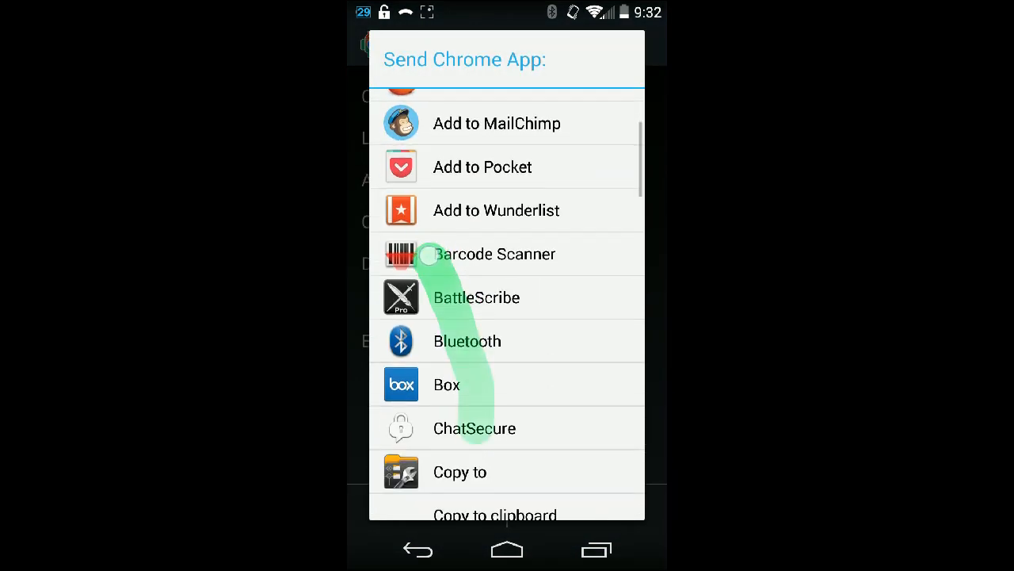
pyautogui.click(447, 385)
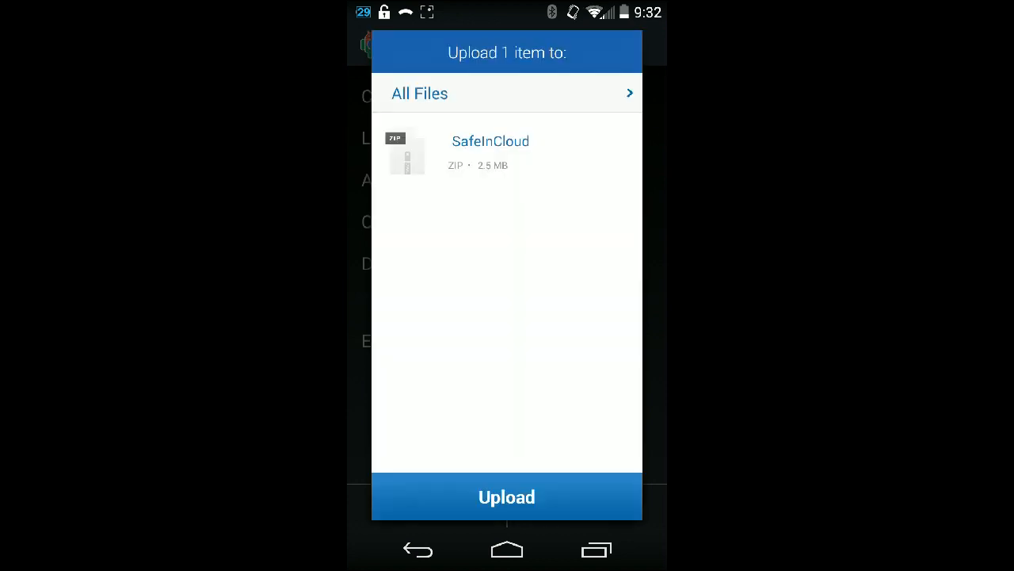
pyautogui.click(484, 496)
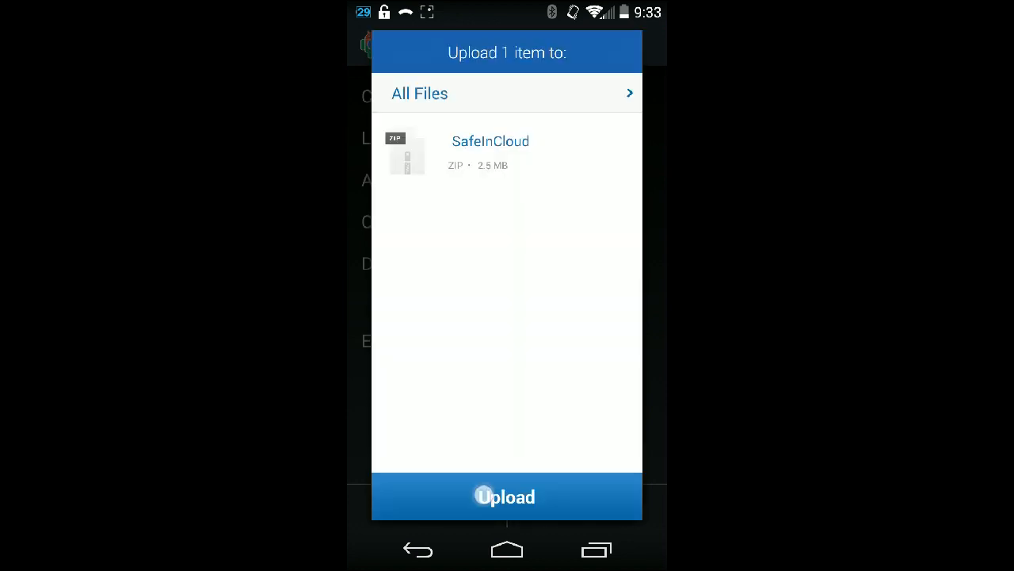
pyautogui.click(507, 496)
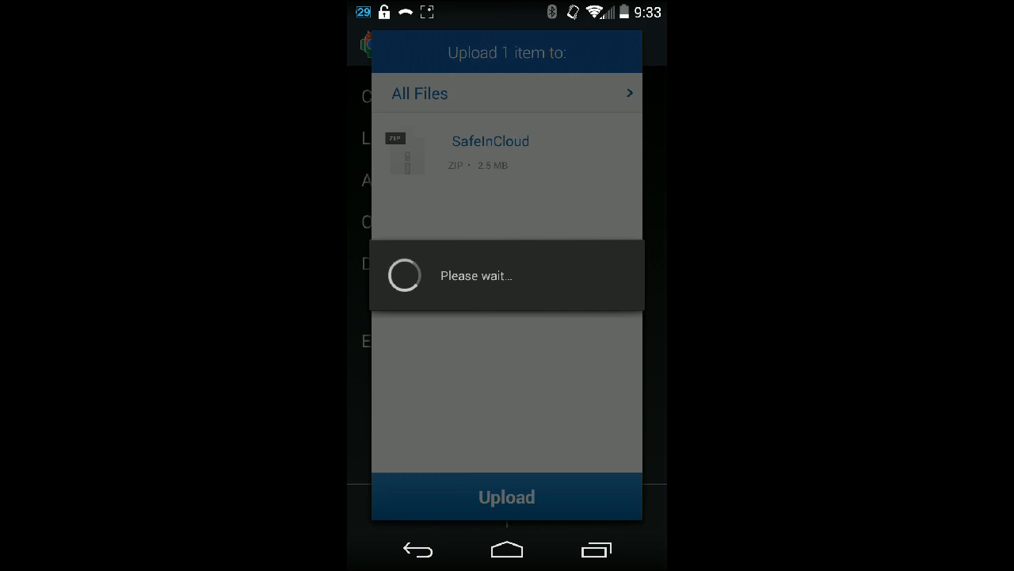
pyautogui.click(508, 496)
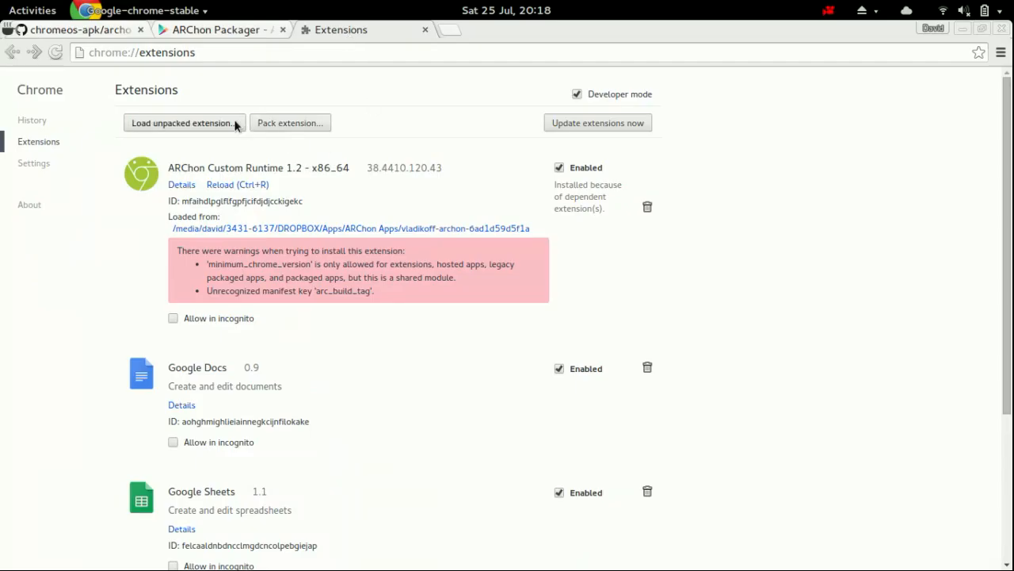
# Load the SafeInCloud folder under ARChon Apps as an unpacked extension
pyautogui.click(184, 124)
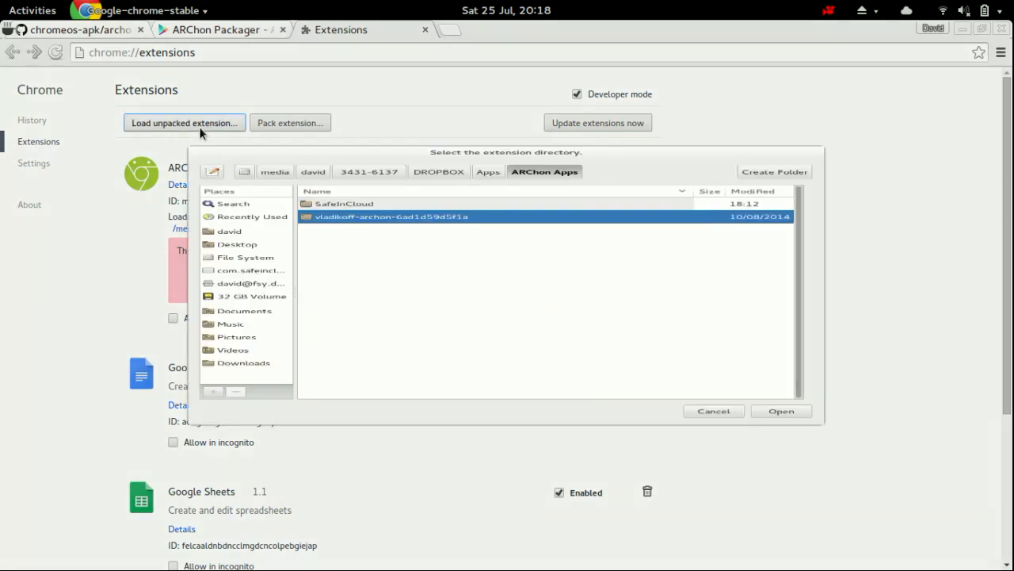
pyautogui.click(344, 203)
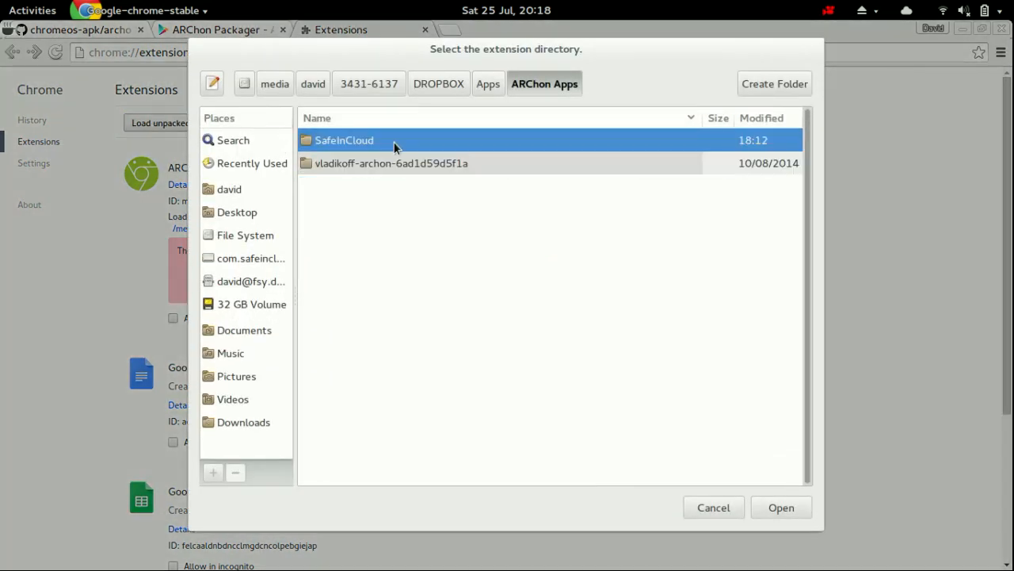
pyautogui.moveTo(781, 507)
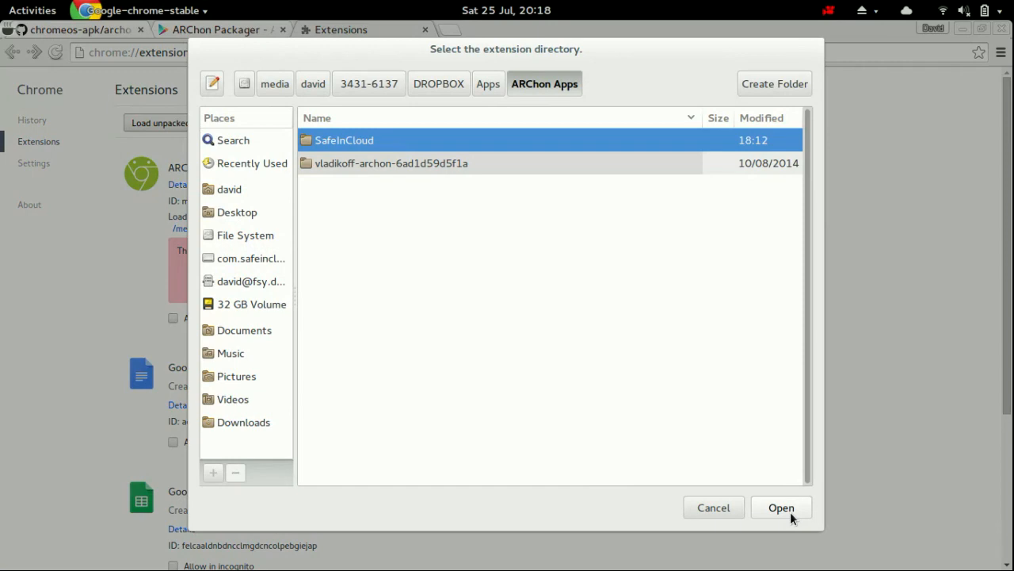
pyautogui.click(779, 507)
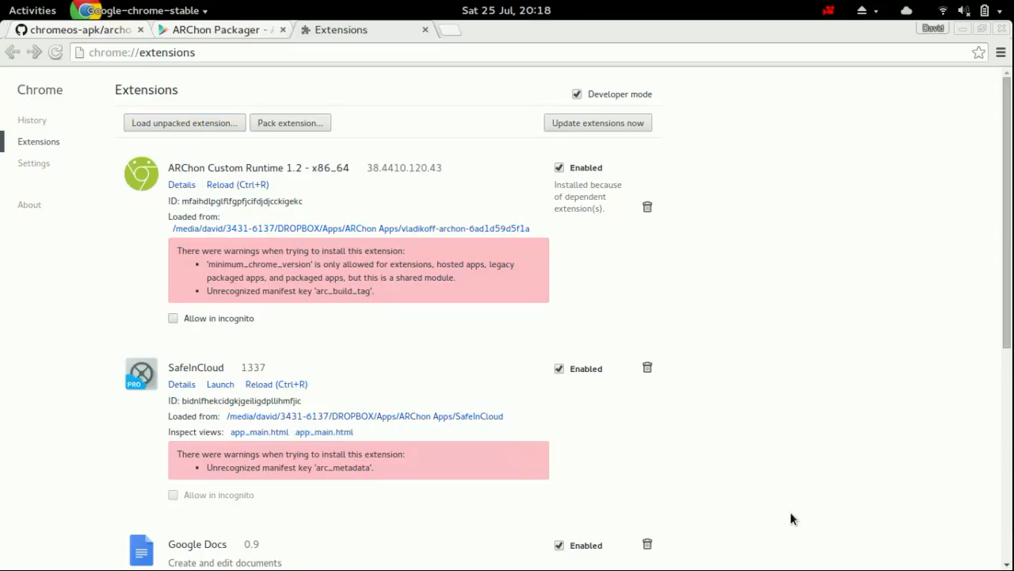
pyautogui.moveTo(587, 432)
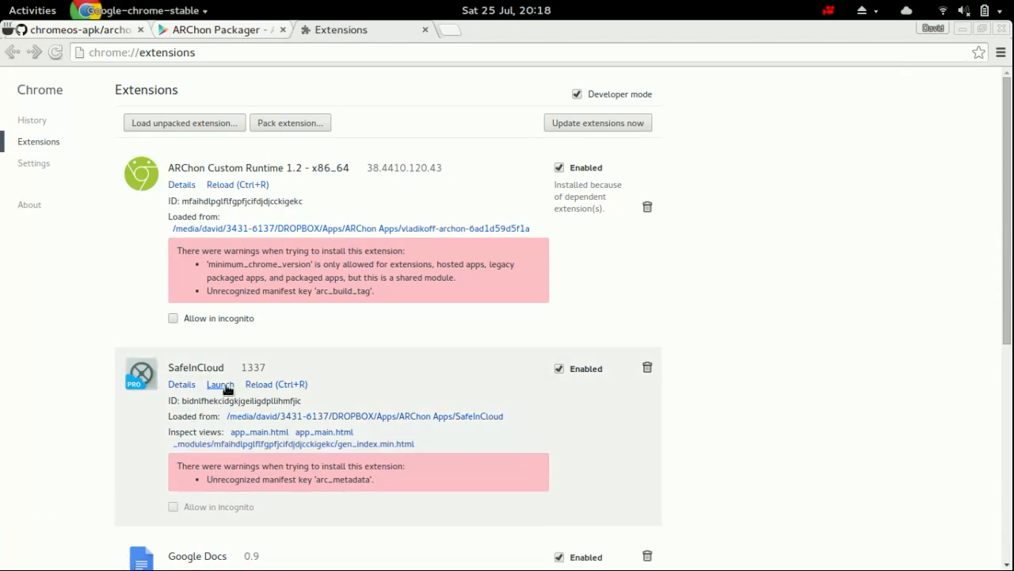
# Launch SafeInCloud from the extensions list and advance through its first welcome pages
pyautogui.click(219, 383)
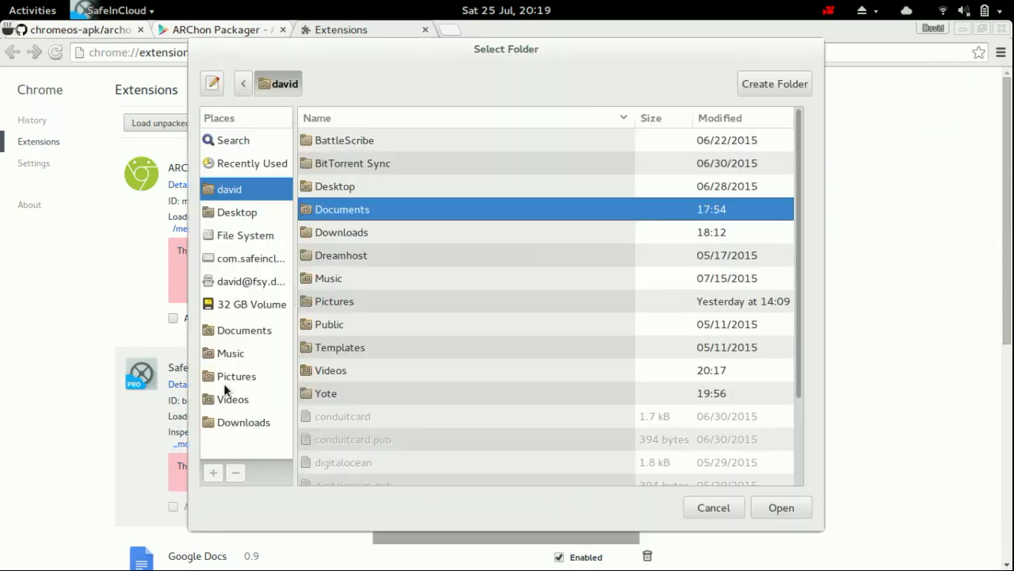
pyautogui.moveTo(451, 246)
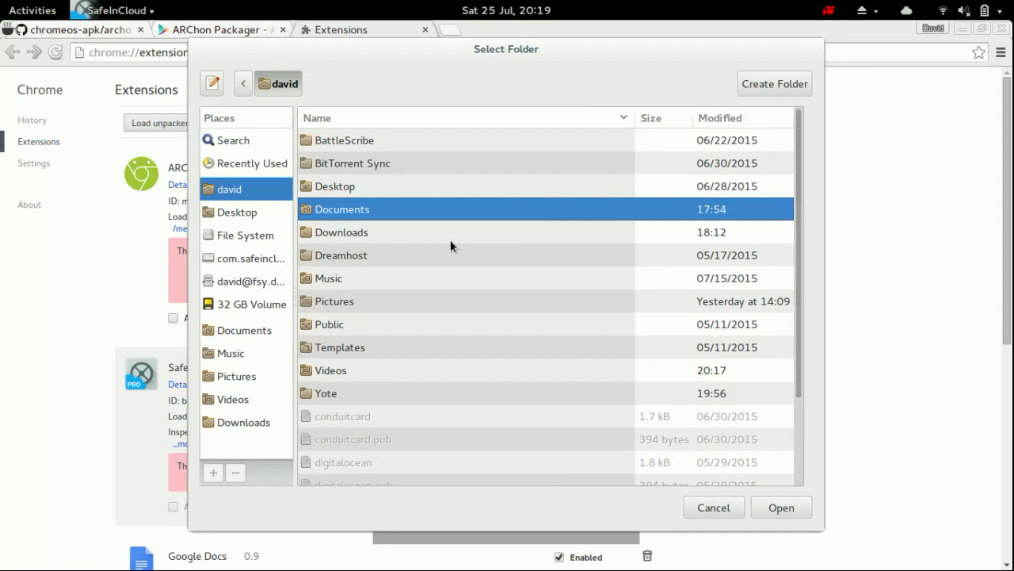
pyautogui.moveTo(244, 232)
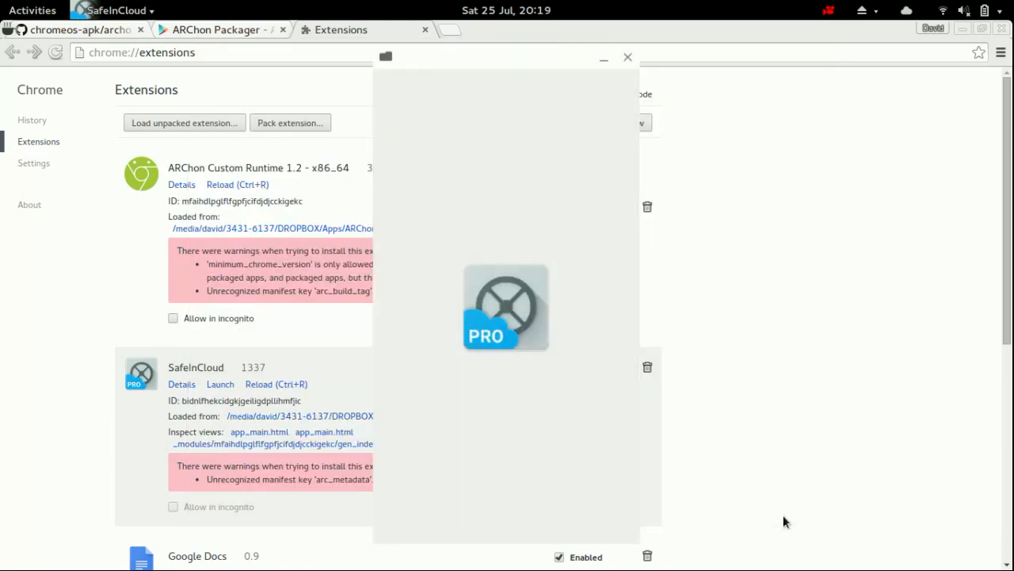
pyautogui.moveTo(608, 461)
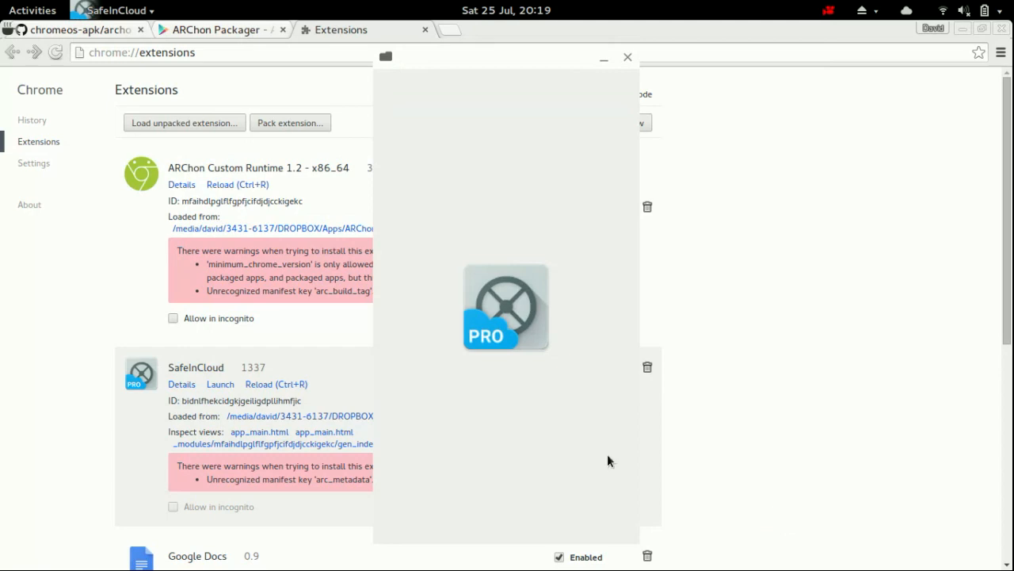
pyautogui.moveTo(588, 375)
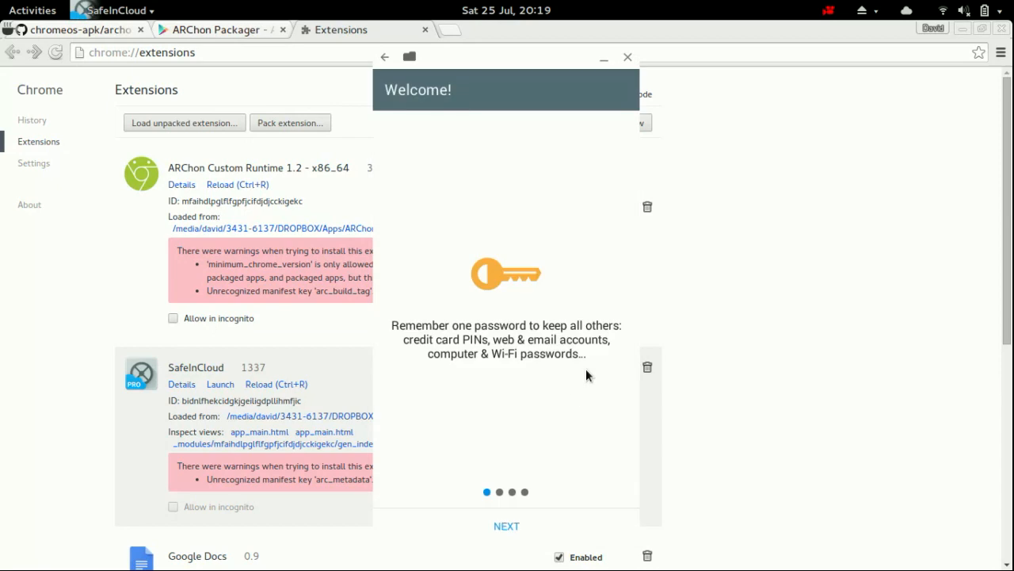
pyautogui.click(507, 526)
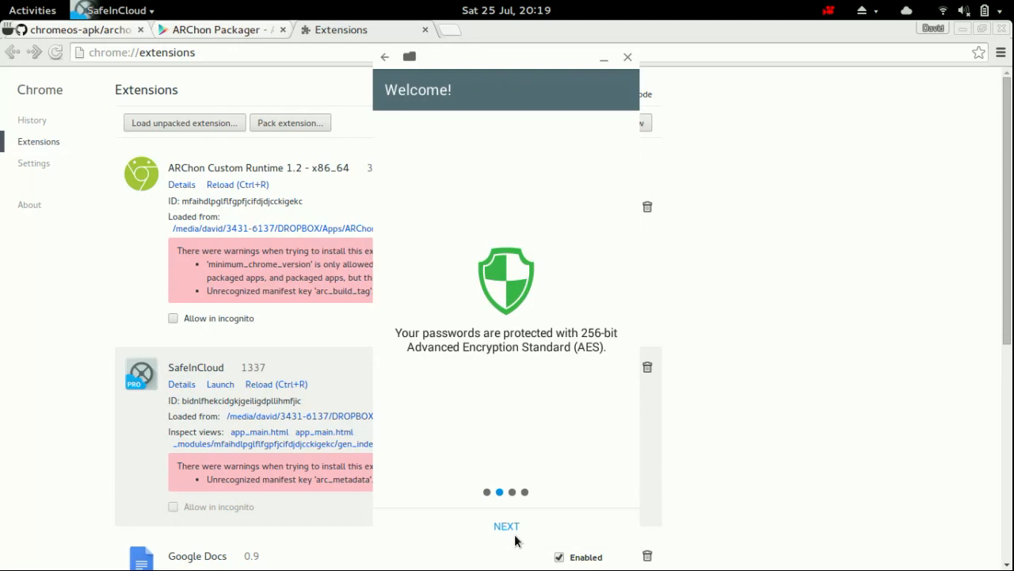
pyautogui.click(507, 526)
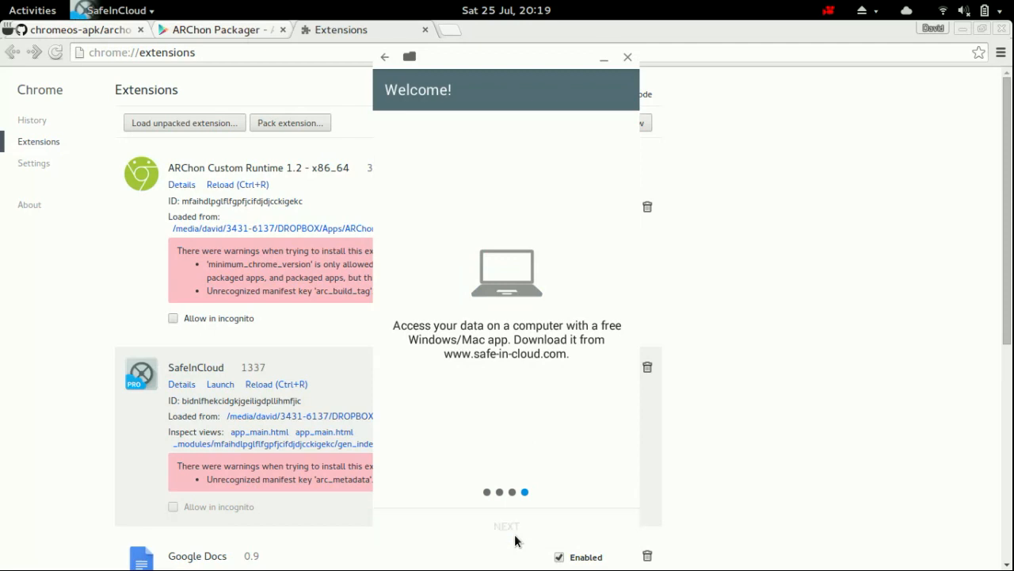
# Finish the welcome, pick 'Restore a database from a cloud' and select OneDrive (SkyDrive)
pyautogui.click(507, 526)
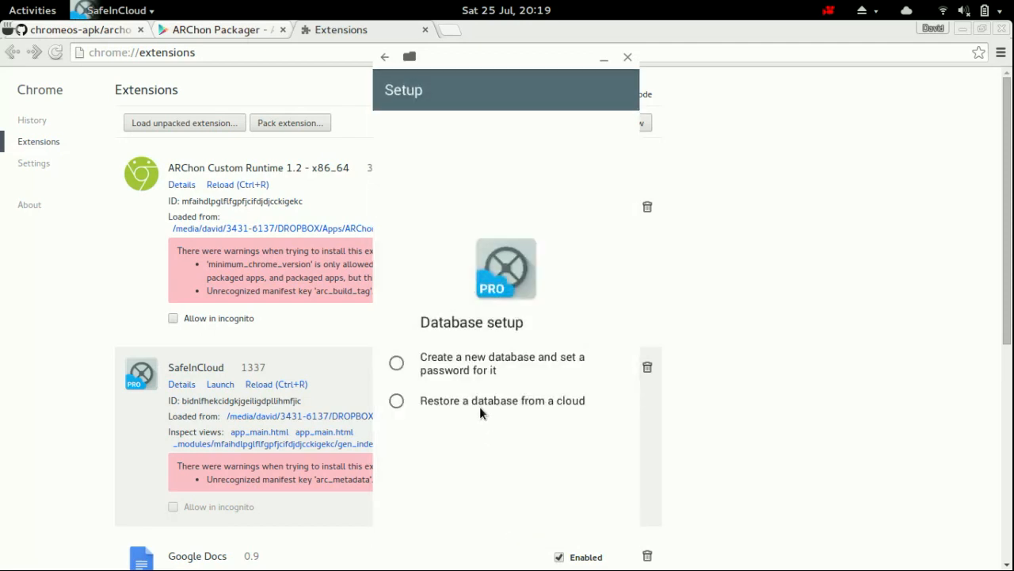
pyautogui.click(396, 400)
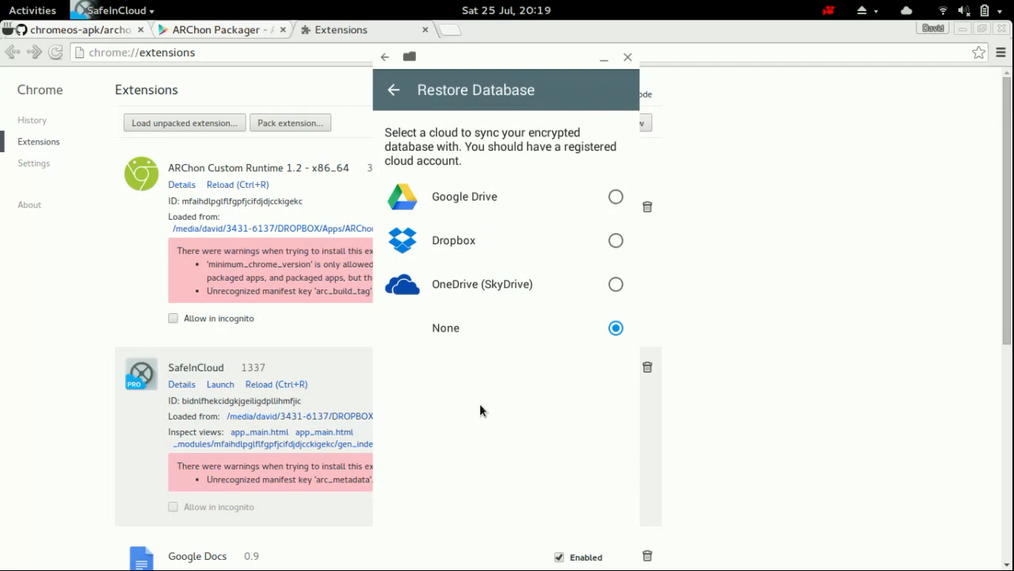
pyautogui.moveTo(488, 247)
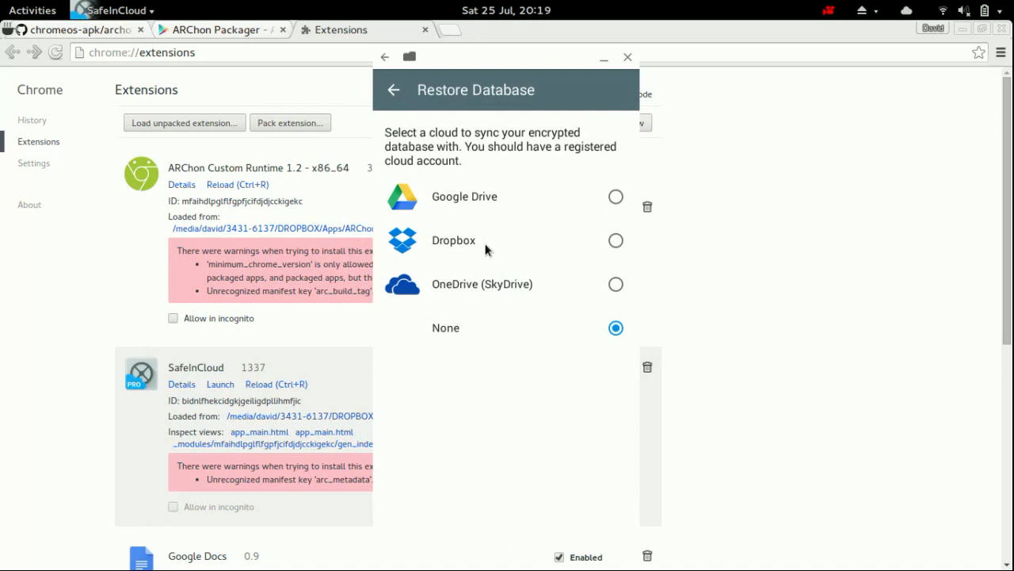
pyautogui.moveTo(485, 292)
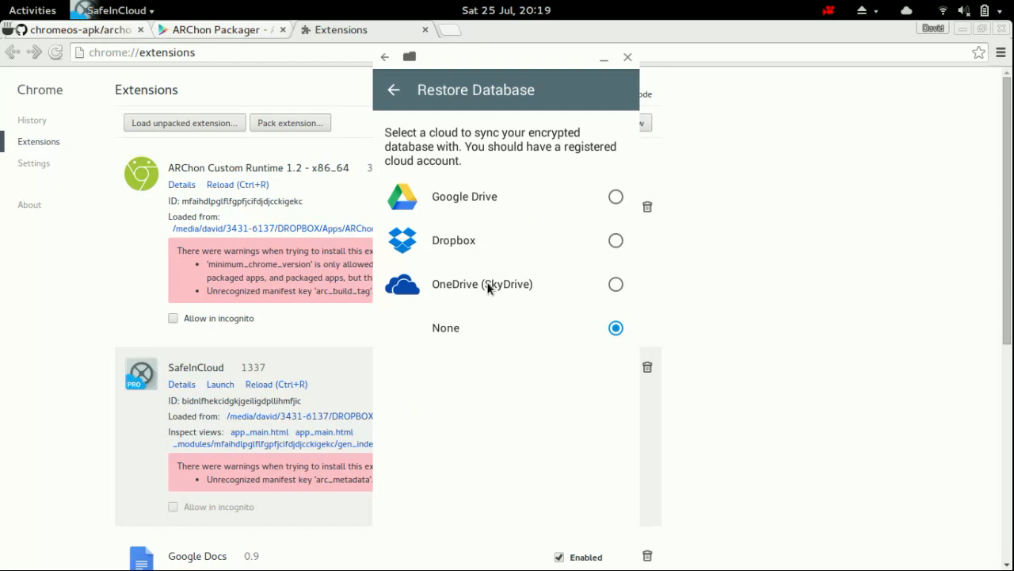
pyautogui.click(615, 283)
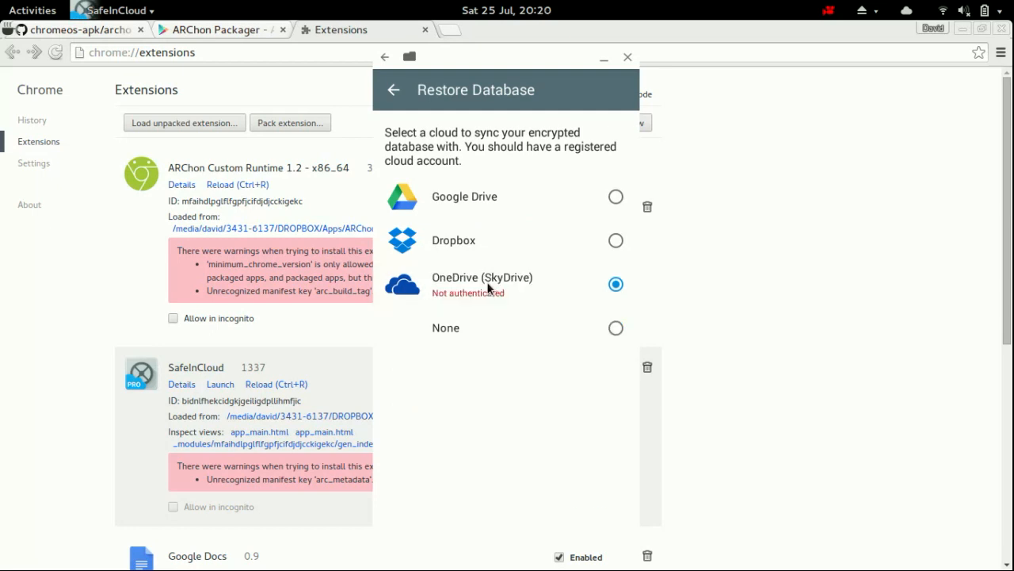